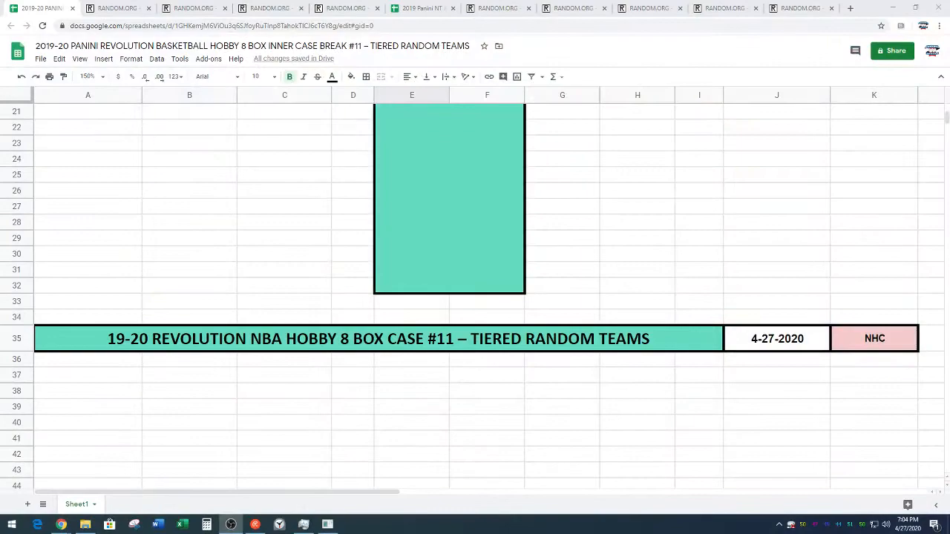
# Copy the 15 SPOTS names from column A into the RANDOM.ORG list randomizer.
pyautogui.scroll(-3)
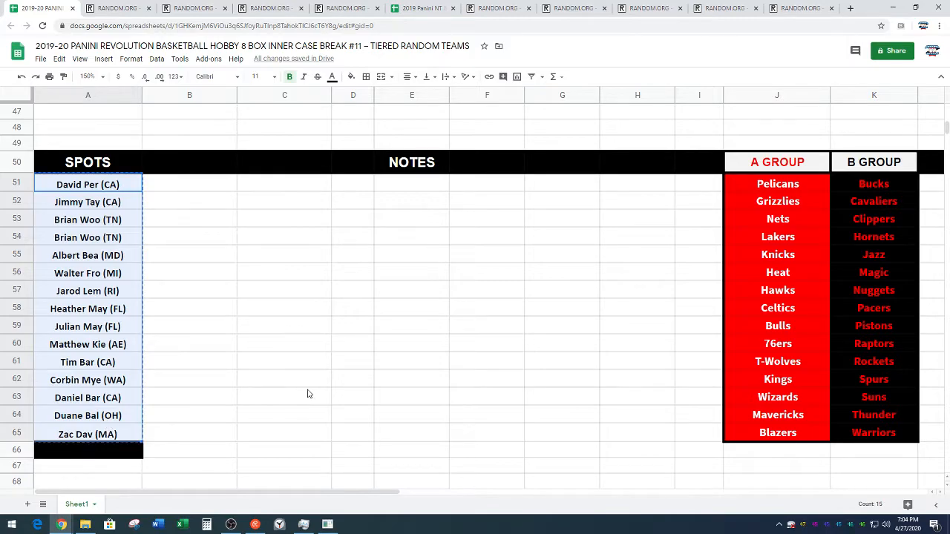
pyautogui.click(119, 9)
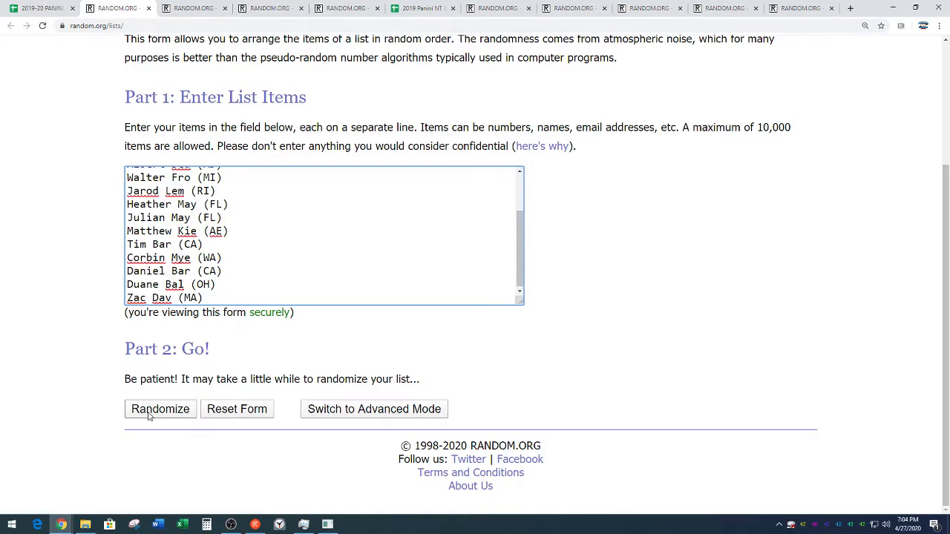
# Randomize the participant names seven times on RANDOM.ORG.
pyautogui.click(160, 409)
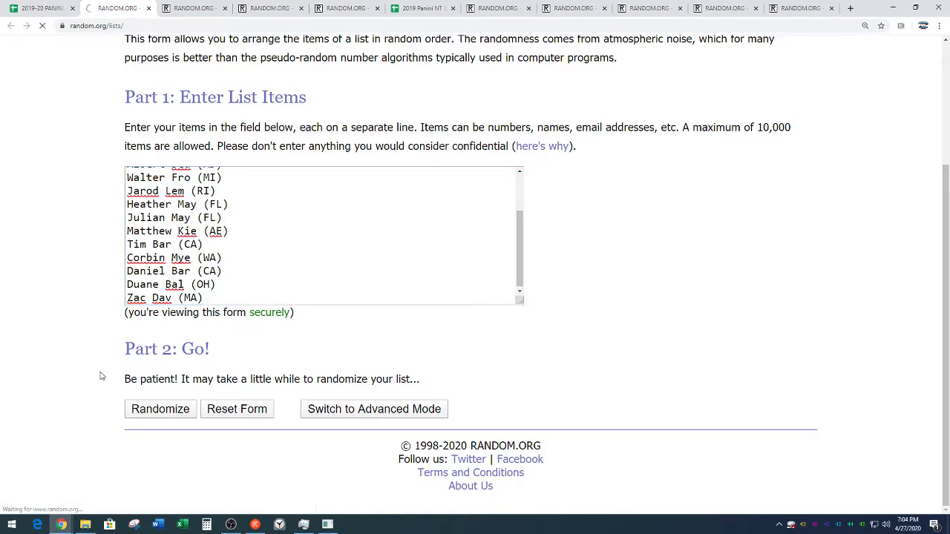
pyautogui.click(160, 410)
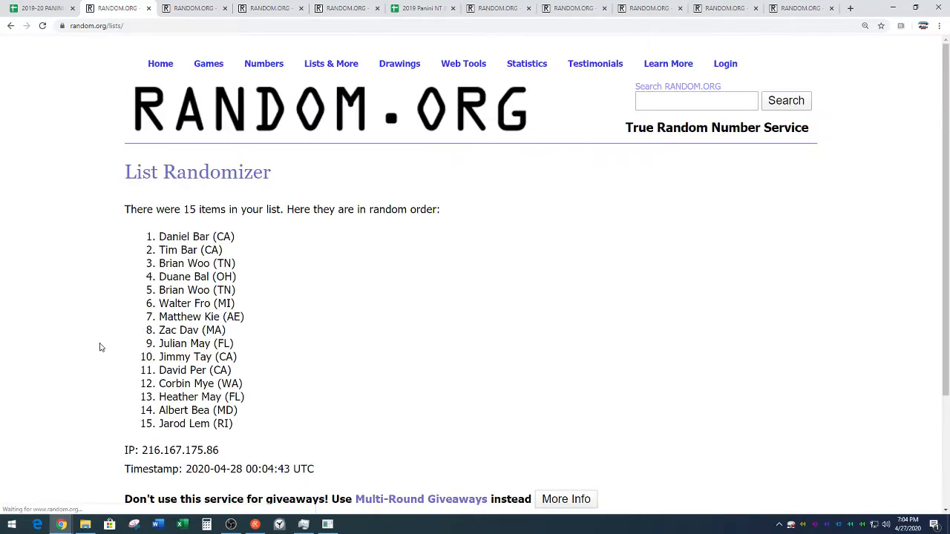
pyautogui.click(146, 408)
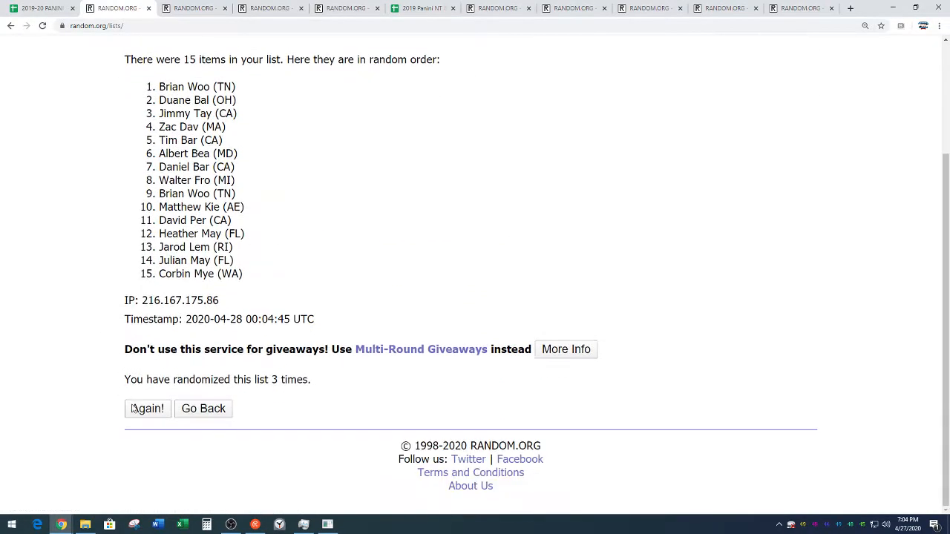
pyautogui.click(147, 408)
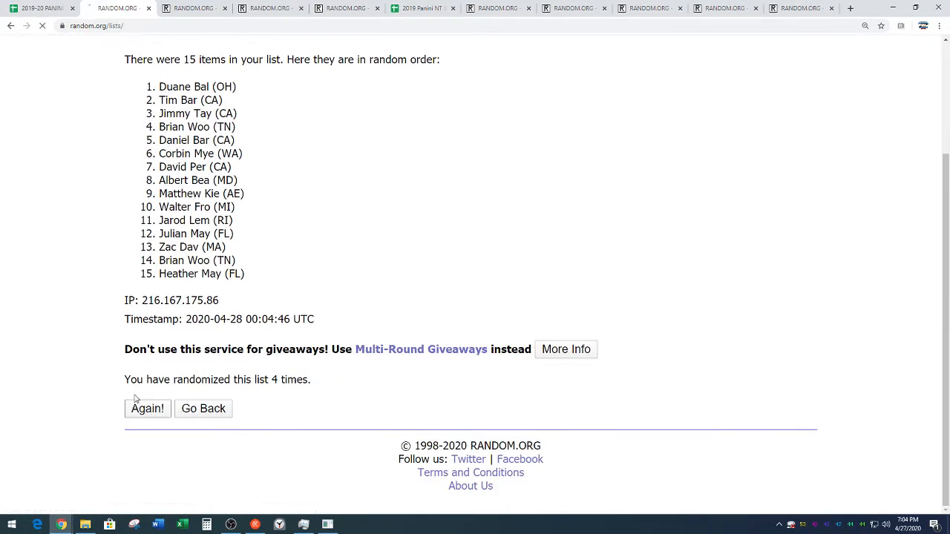
pyautogui.click(147, 408)
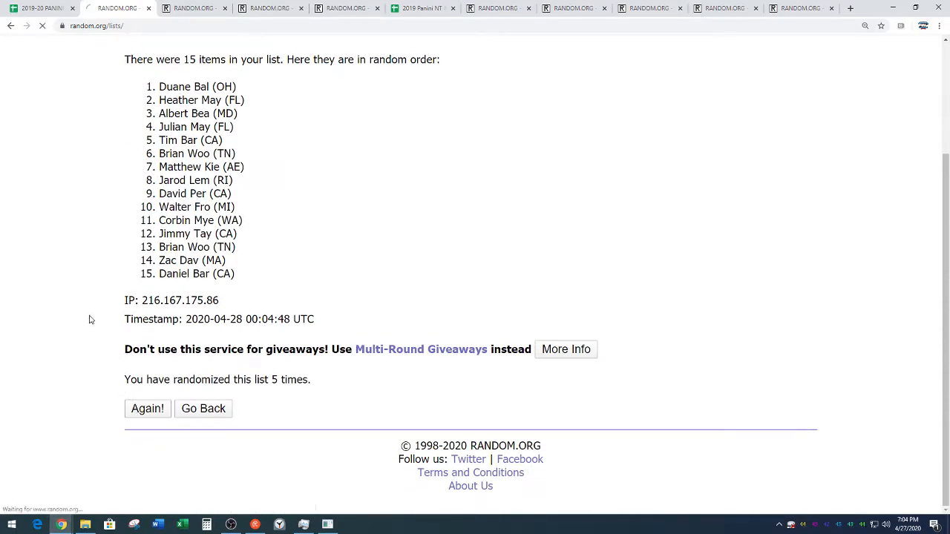
pyautogui.click(147, 410)
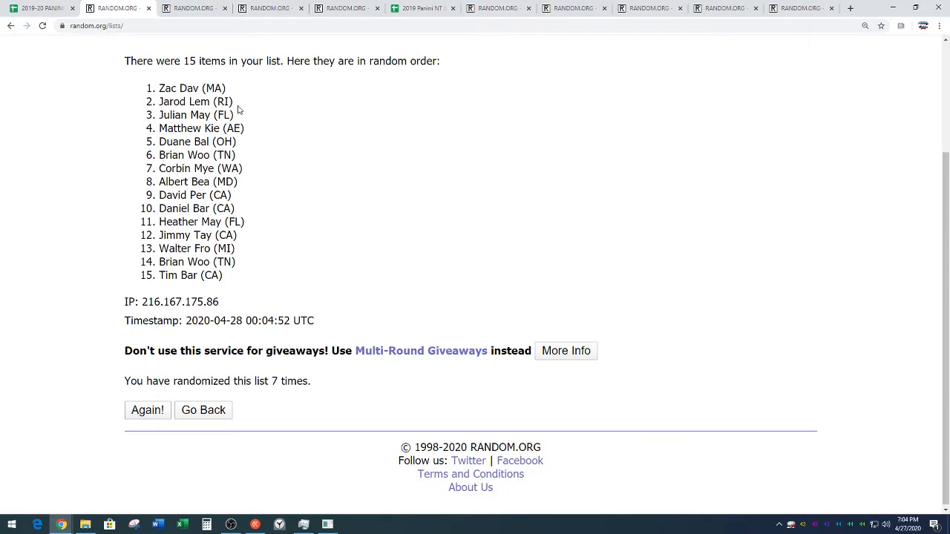
# Copy the final shuffled name order and return to the break spreadsheet.
pyautogui.moveTo(161, 88); pyautogui.dragTo(223, 274)
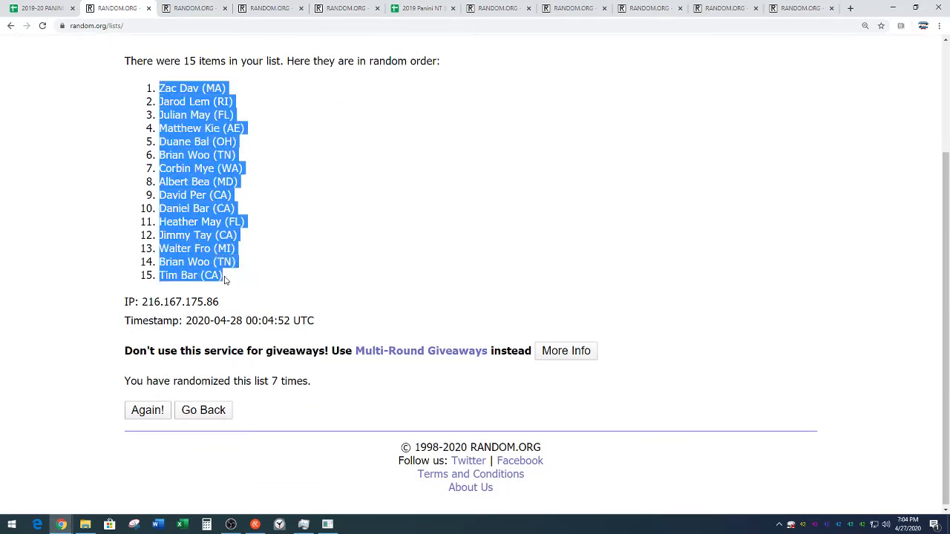
pyautogui.moveTo(252, 247)
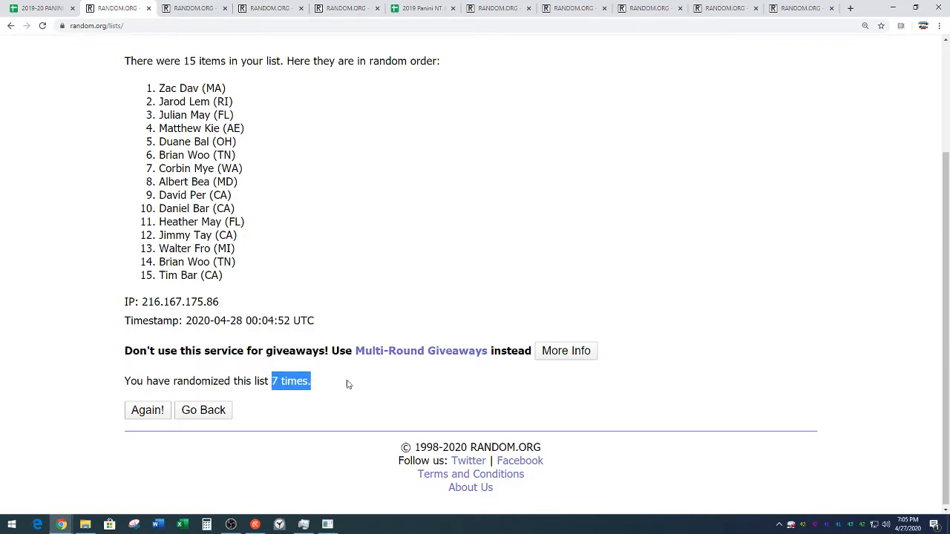
pyautogui.scroll(3)
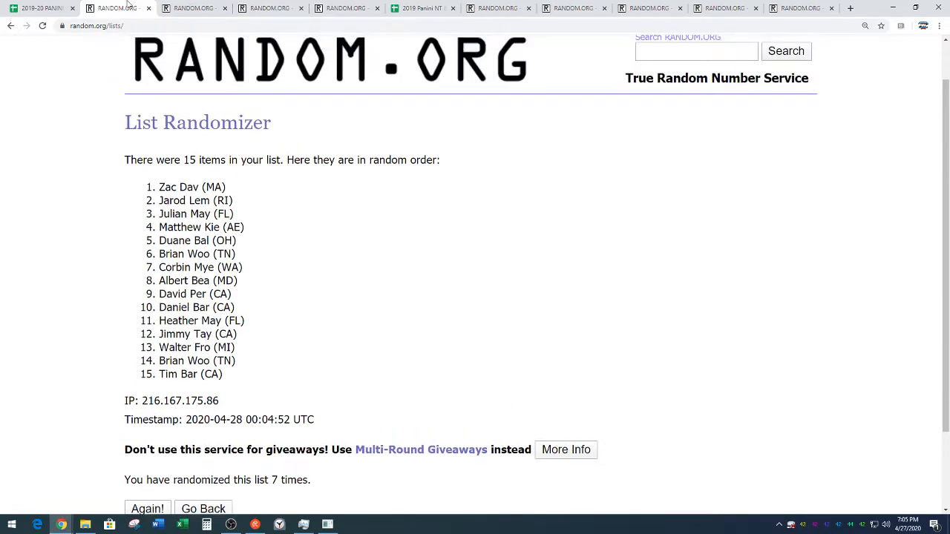
pyautogui.click(42, 9)
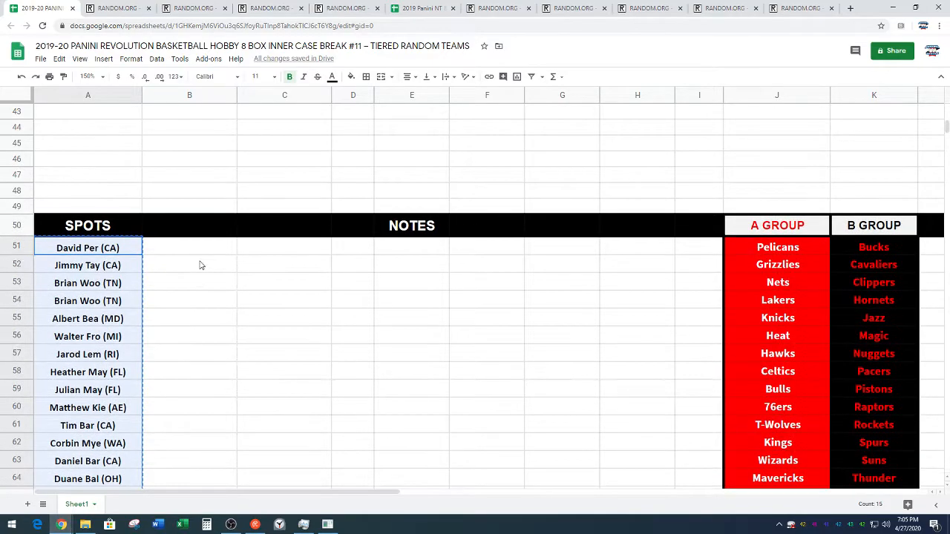
# Paste the shuffled names into A1:A15 and take the B GROUP teams to the randomizer.
pyautogui.scroll(3)
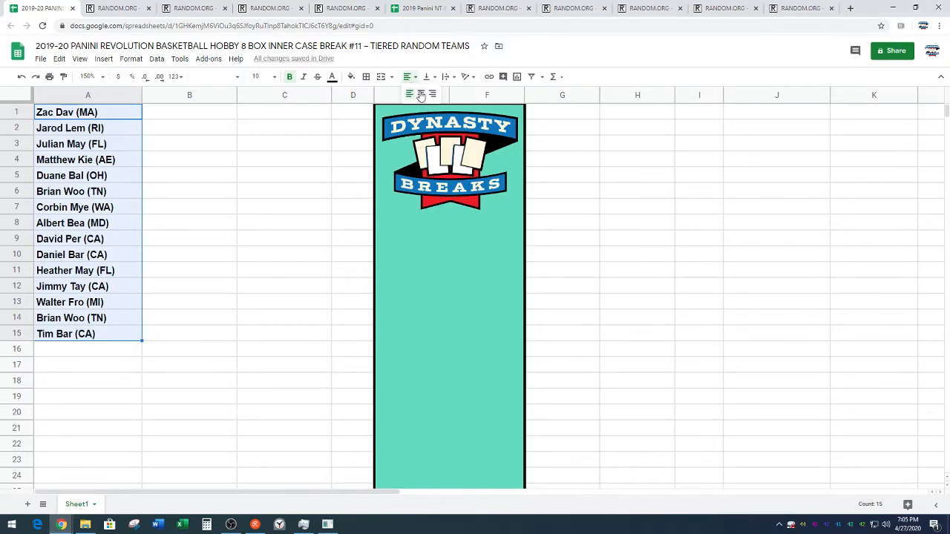
pyautogui.scroll(-3)
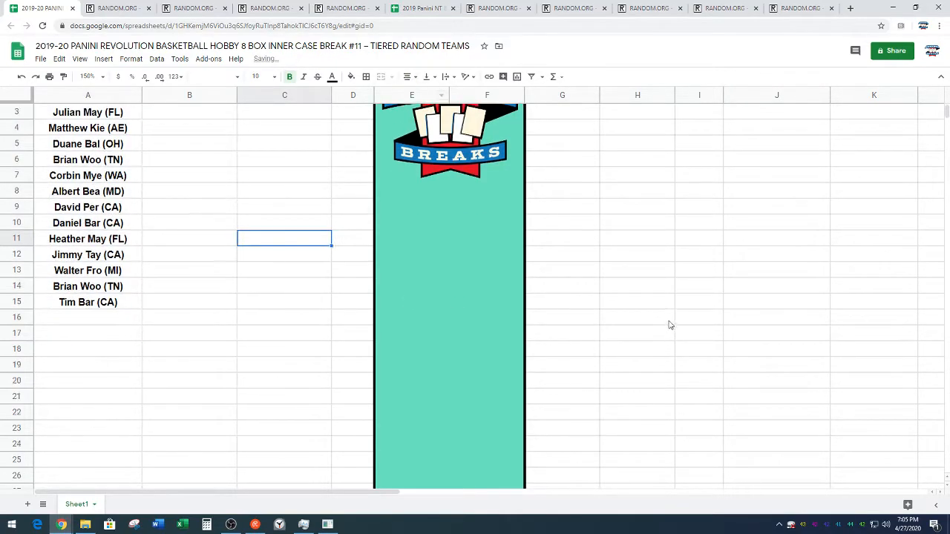
pyautogui.scroll(-3)
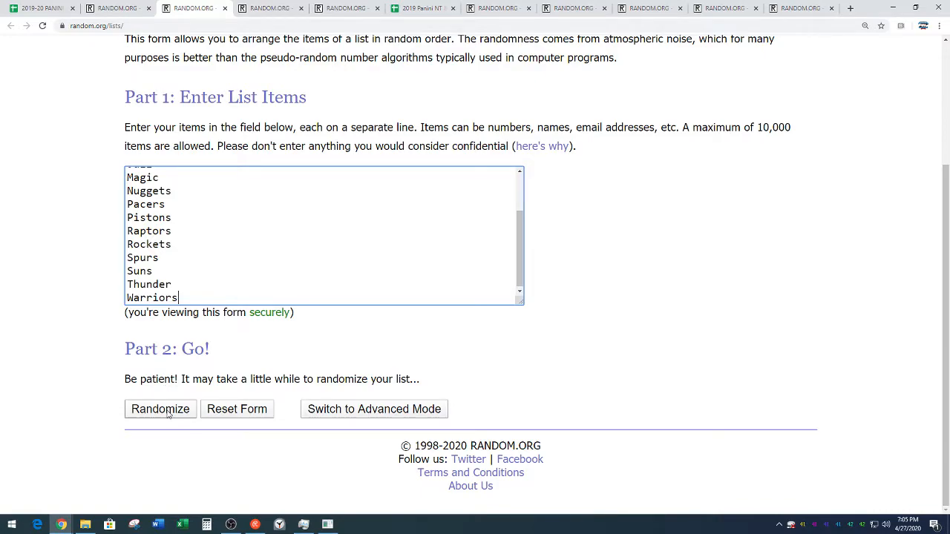
# Randomize the tier B team list seven times on RANDOM.ORG.
pyautogui.click(160, 410)
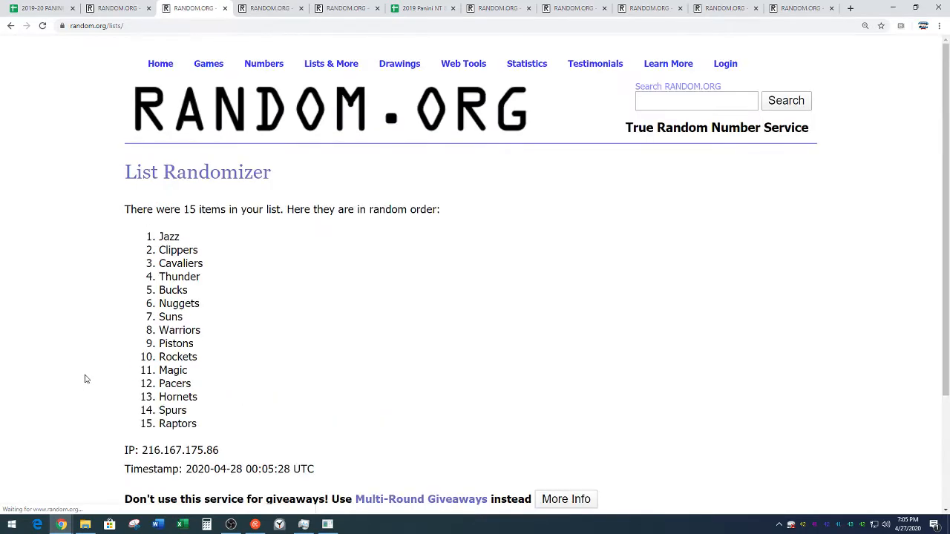
pyautogui.click(147, 408)
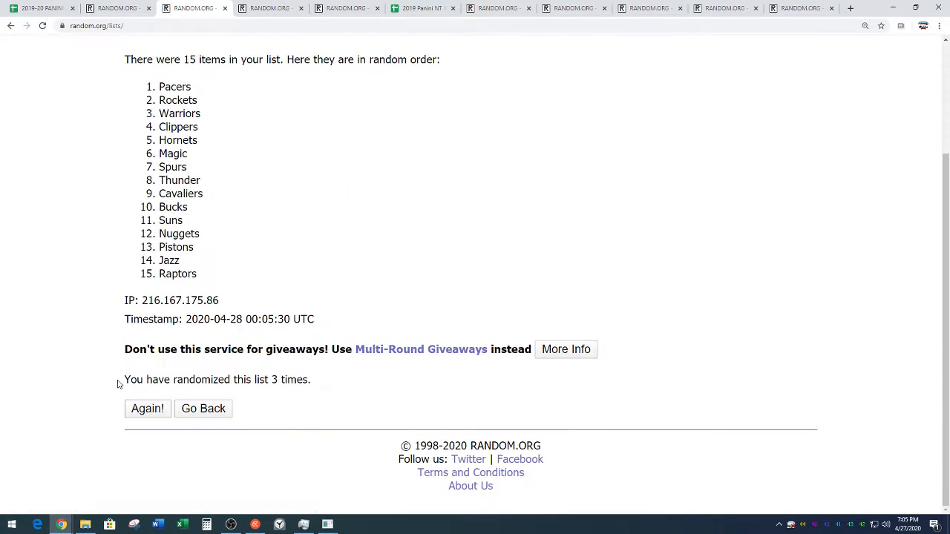
pyautogui.click(147, 408)
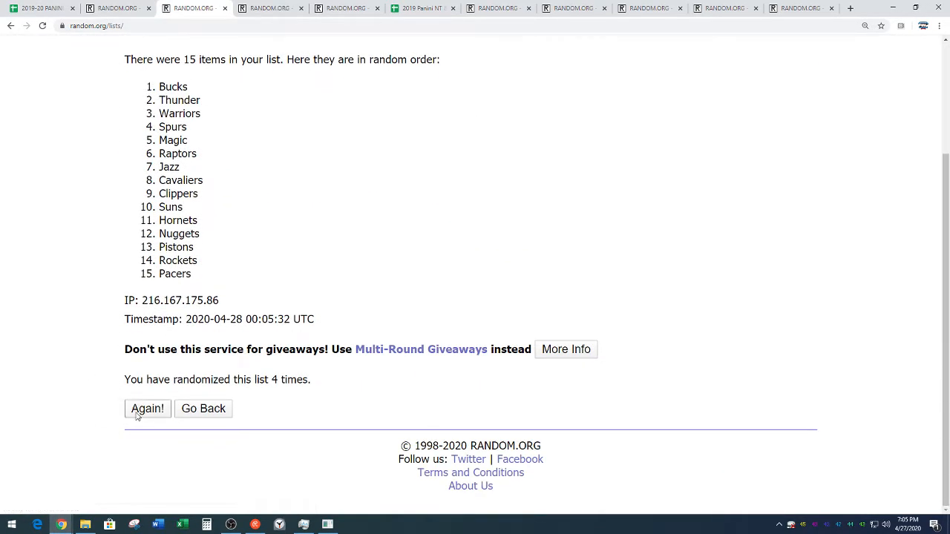
pyautogui.click(147, 408)
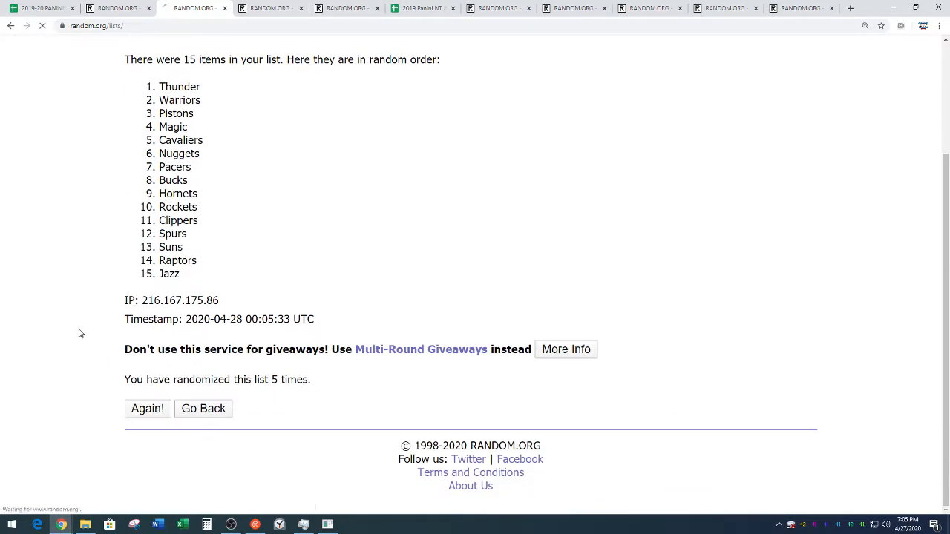
pyautogui.click(147, 408)
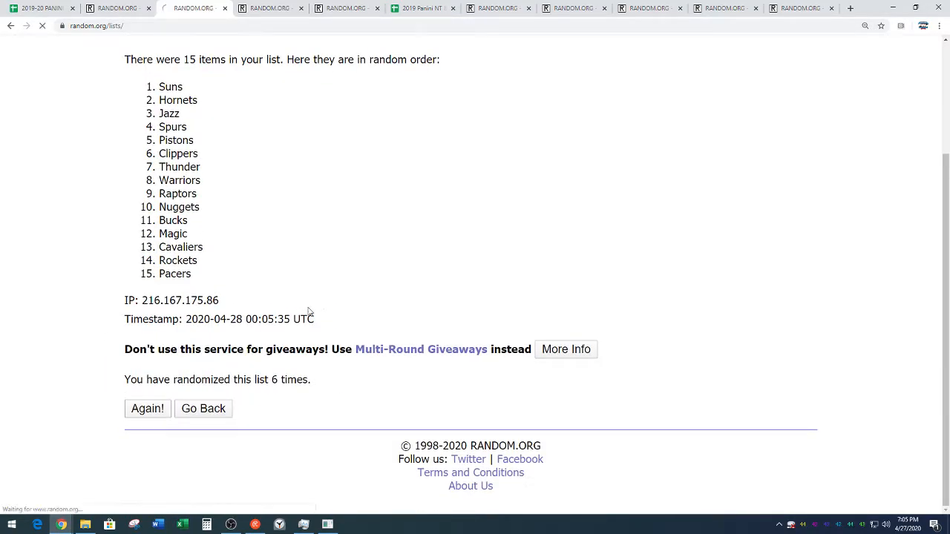
pyautogui.click(147, 409)
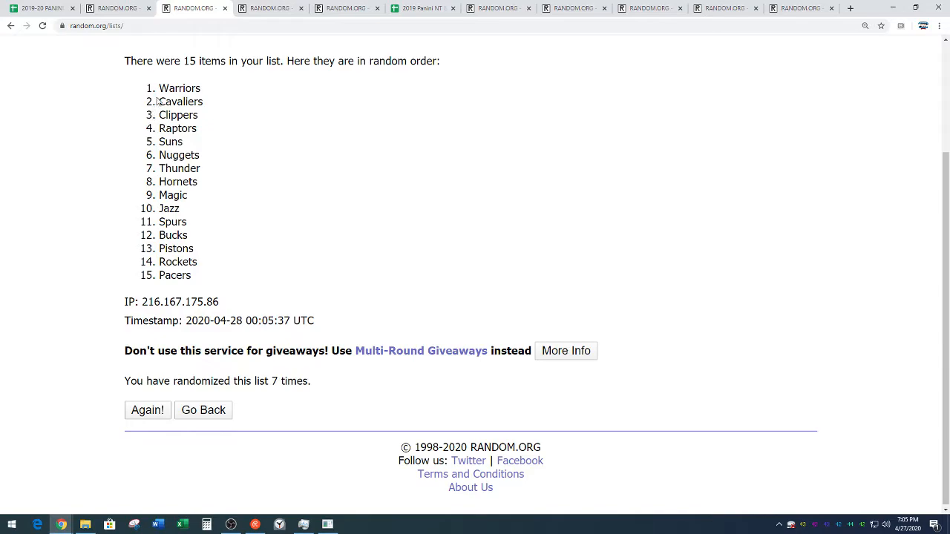
# Select the final tier B order, Warriors first and Pacers last, for copying.
pyautogui.moveTo(160, 88); pyautogui.dragTo(200, 275)
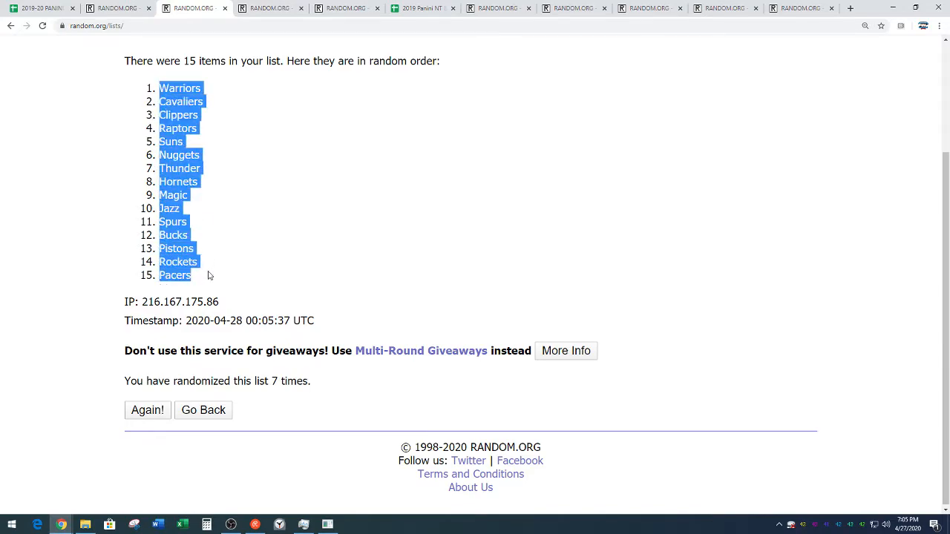
pyautogui.click(220, 258)
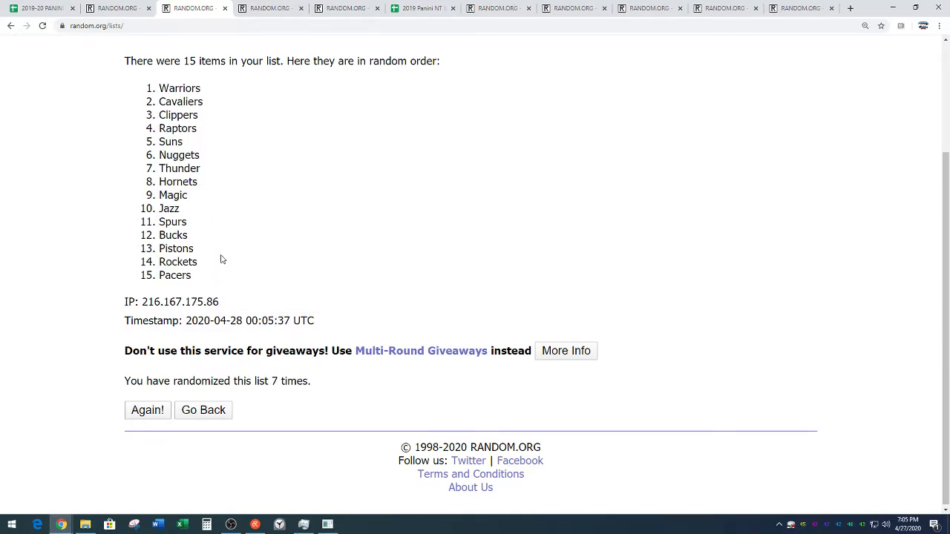
pyautogui.doubleClick(290, 380)
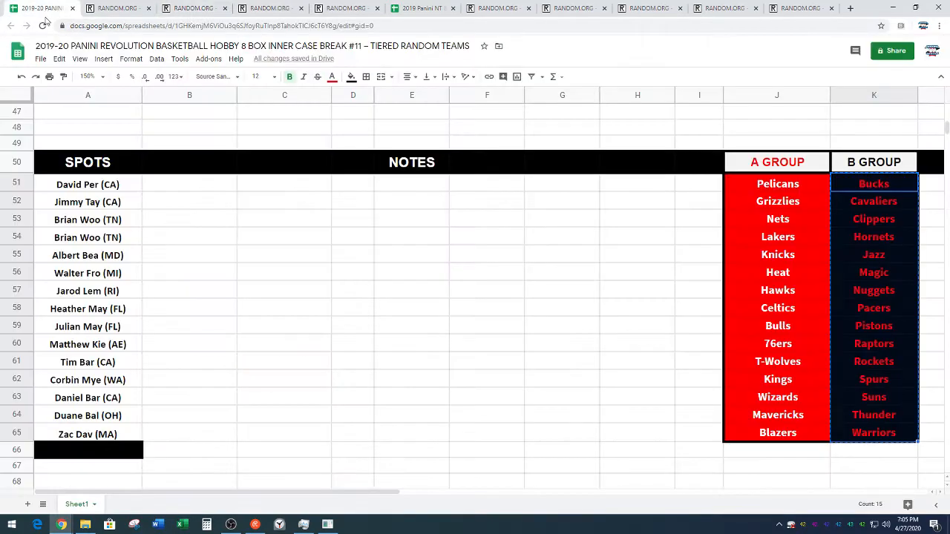
# Paste the randomized tier B teams into column C from C1 beside the names.
pyautogui.scroll(3)
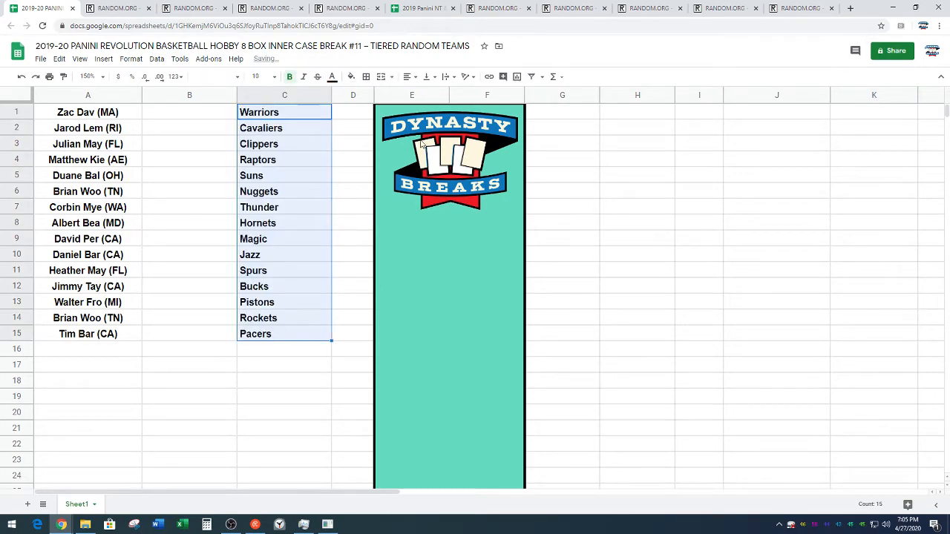
pyautogui.click(406, 77)
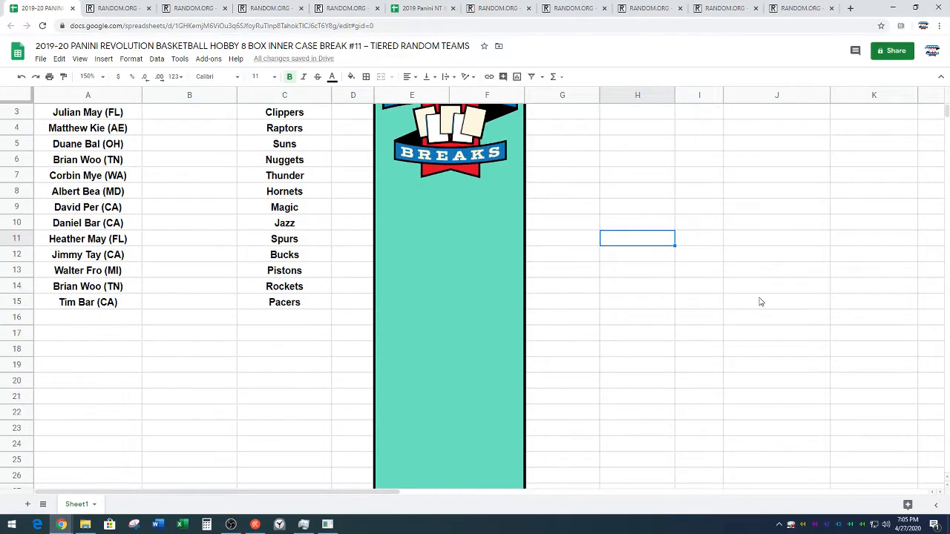
pyautogui.scroll(-3)
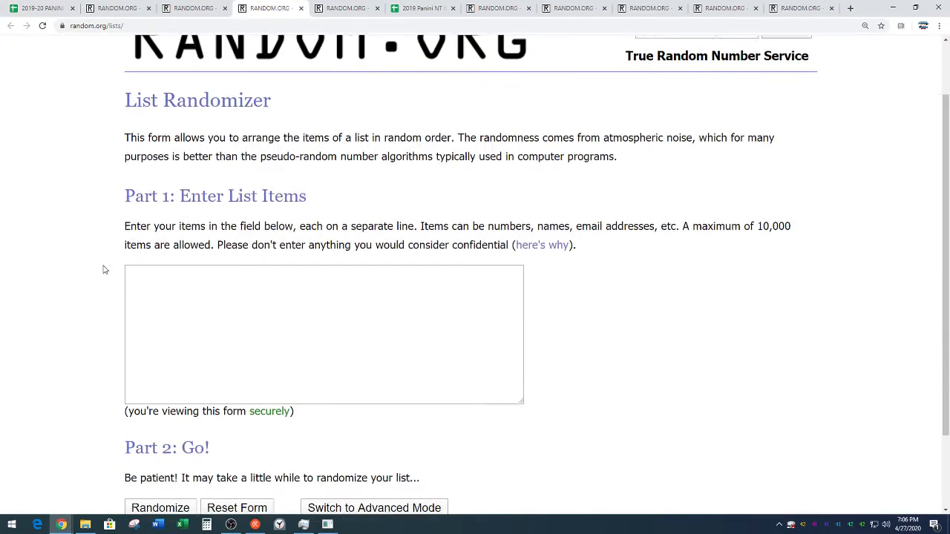
# Paste the tier A teams into the entry box and randomize them seven times.
pyautogui.rightClick(323, 234)
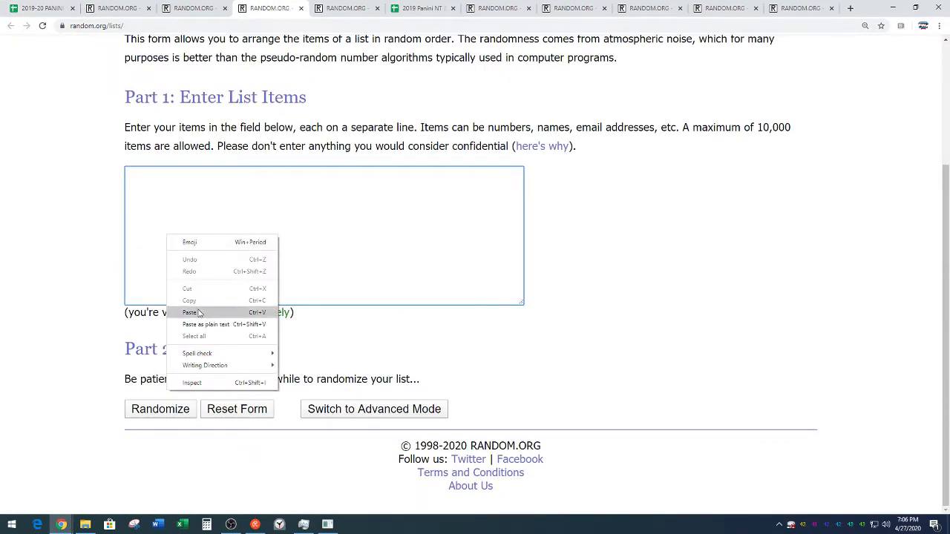
pyautogui.click(192, 312)
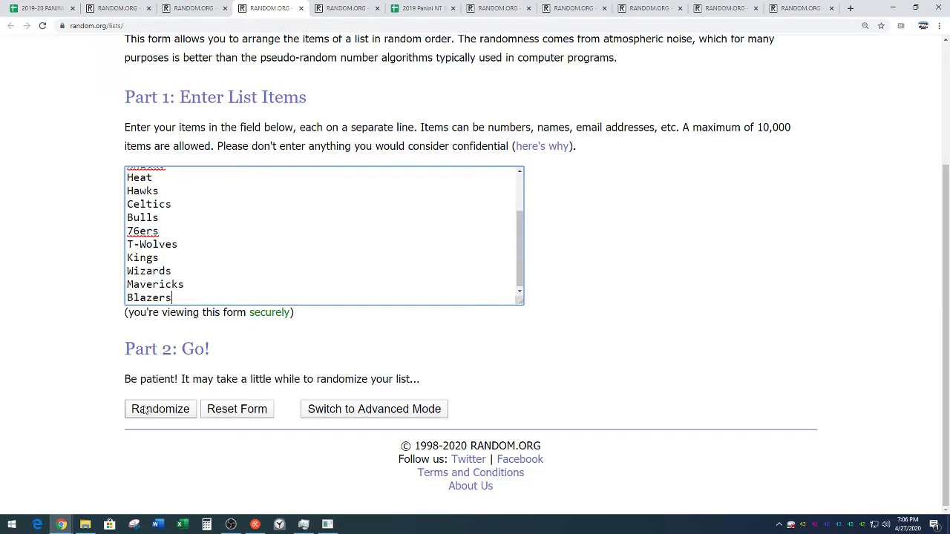
pyautogui.click(160, 410)
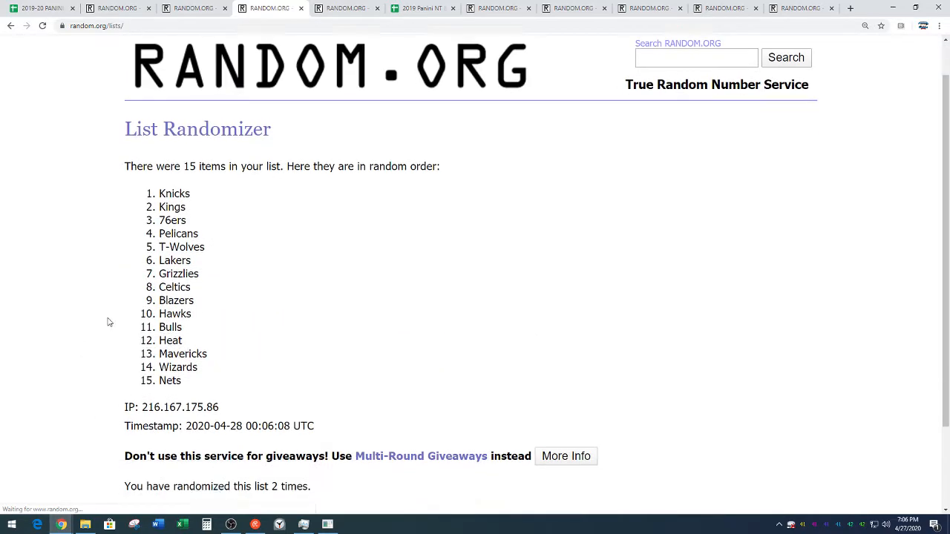
pyautogui.click(145, 408)
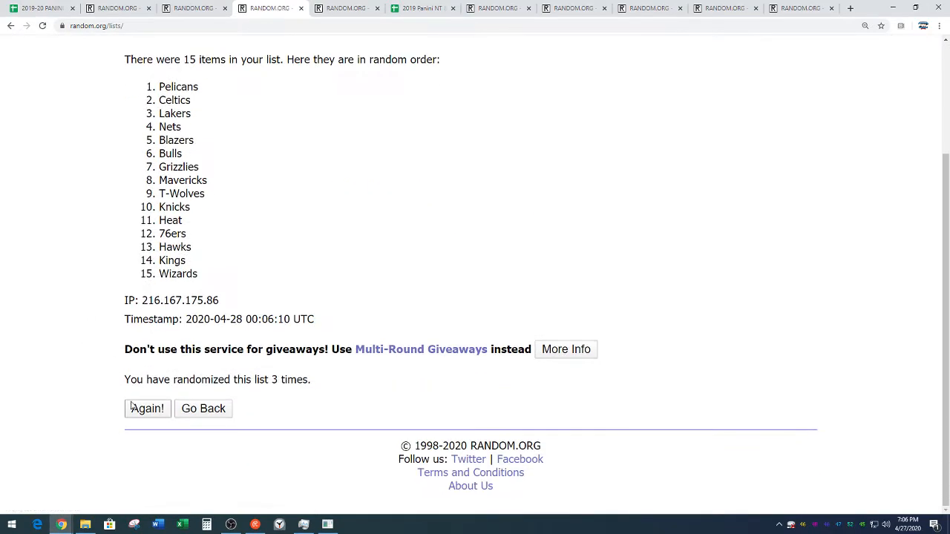
pyautogui.click(147, 409)
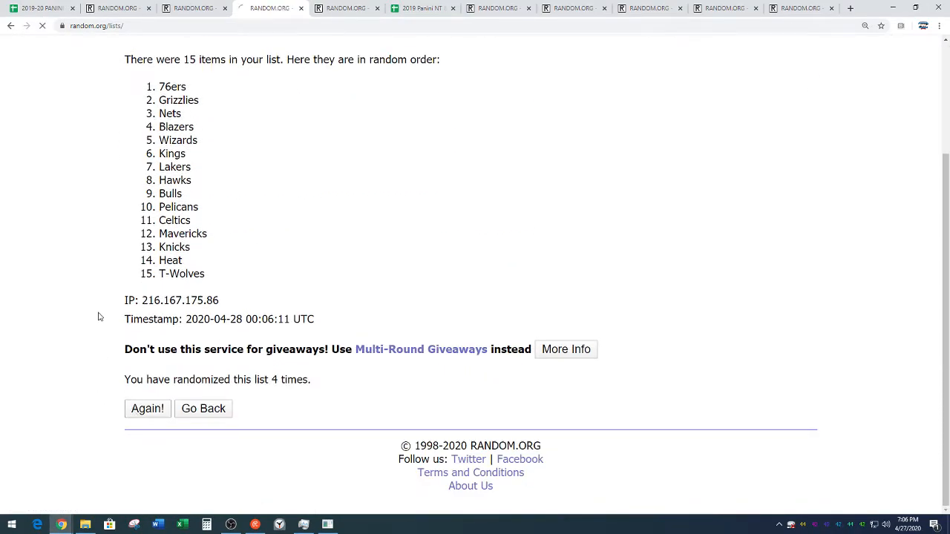
pyautogui.click(147, 408)
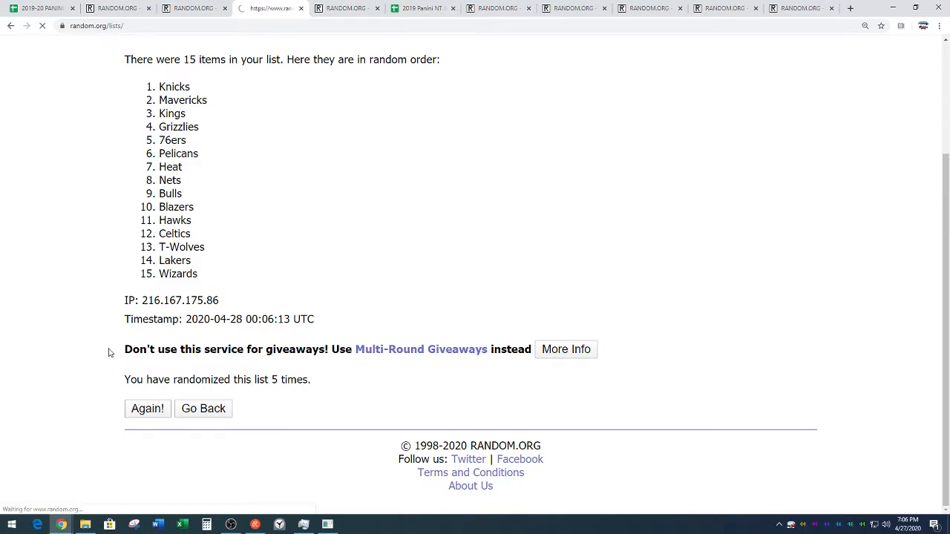
pyautogui.click(147, 410)
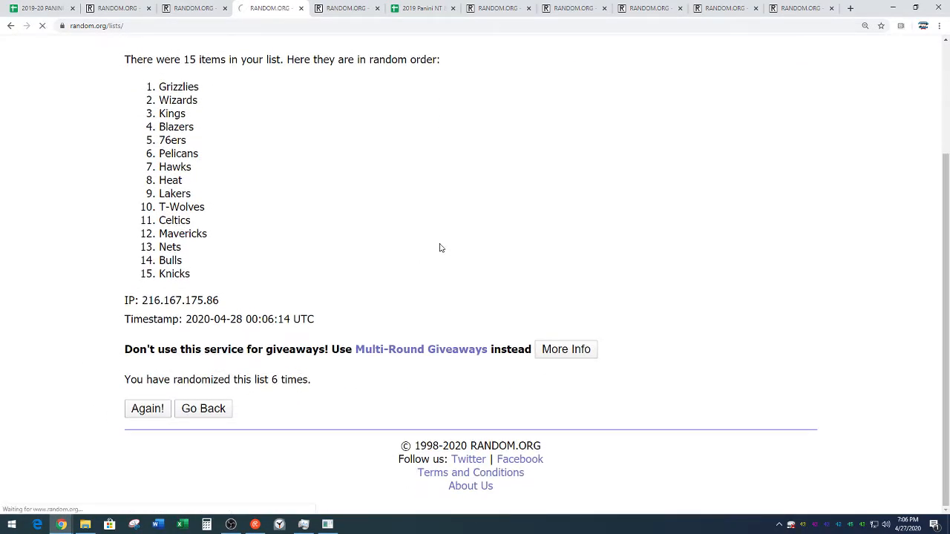
pyautogui.click(147, 408)
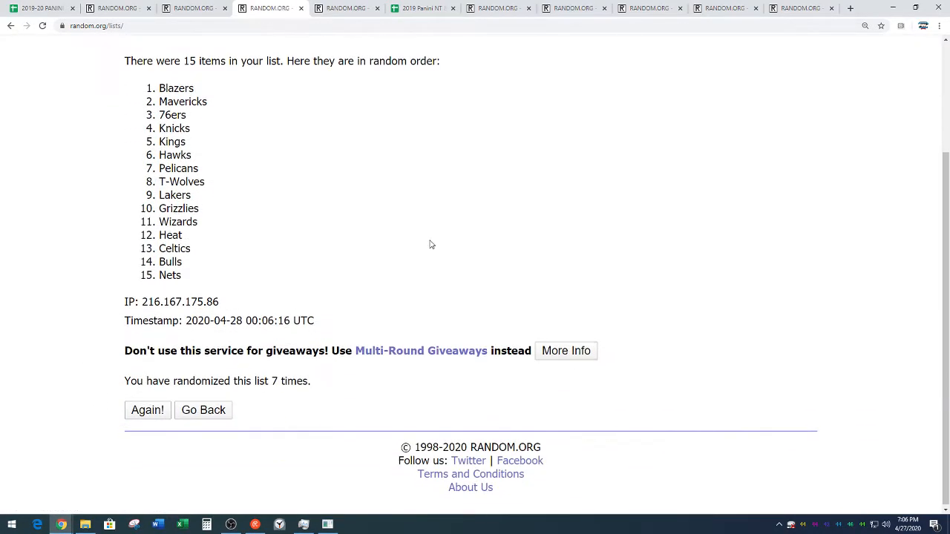
# Select the fifteen randomized tier A teams, Blazers through Nets, and return to the spreadsheet.
pyautogui.moveTo(159, 88); pyautogui.dragTo(190, 194)
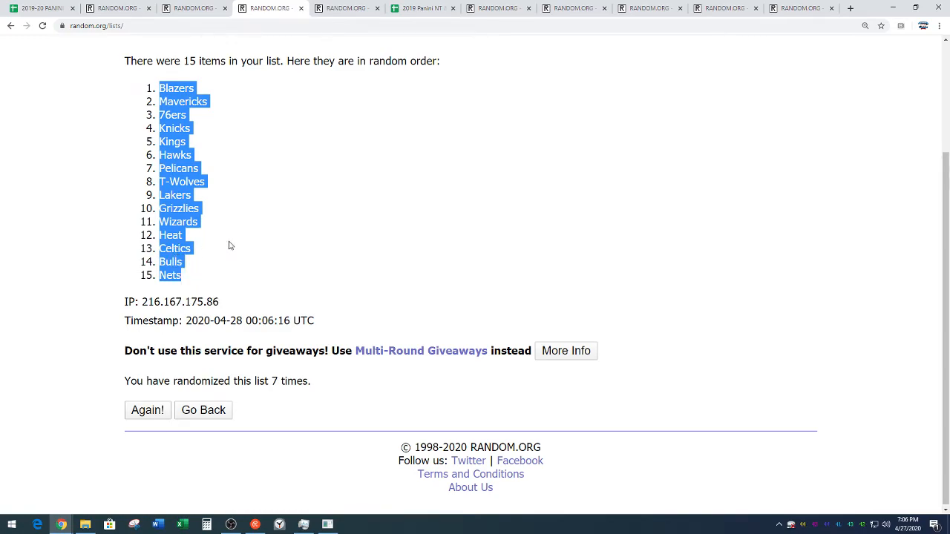
pyautogui.click(230, 245)
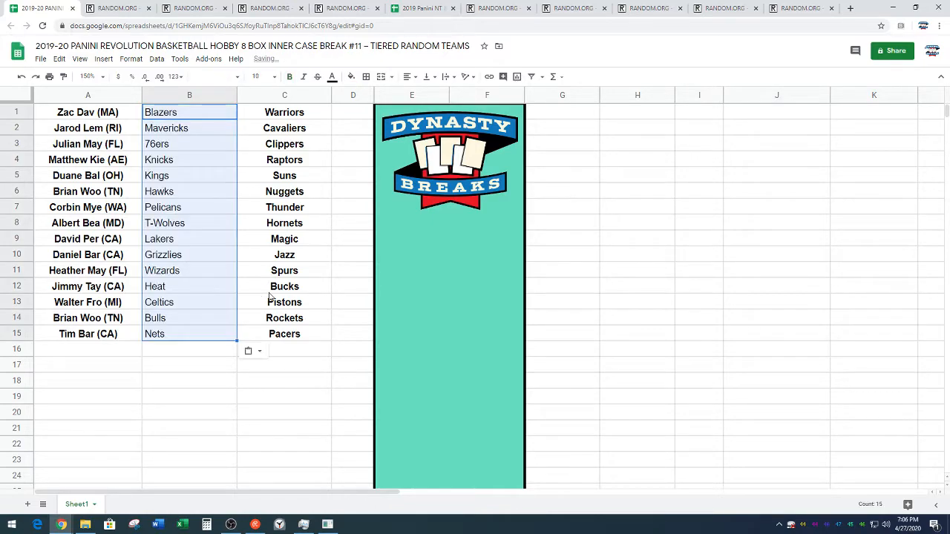
# Paste the randomized tier A teams into column B from B1 and clear the selection.
pyautogui.click(406, 77)
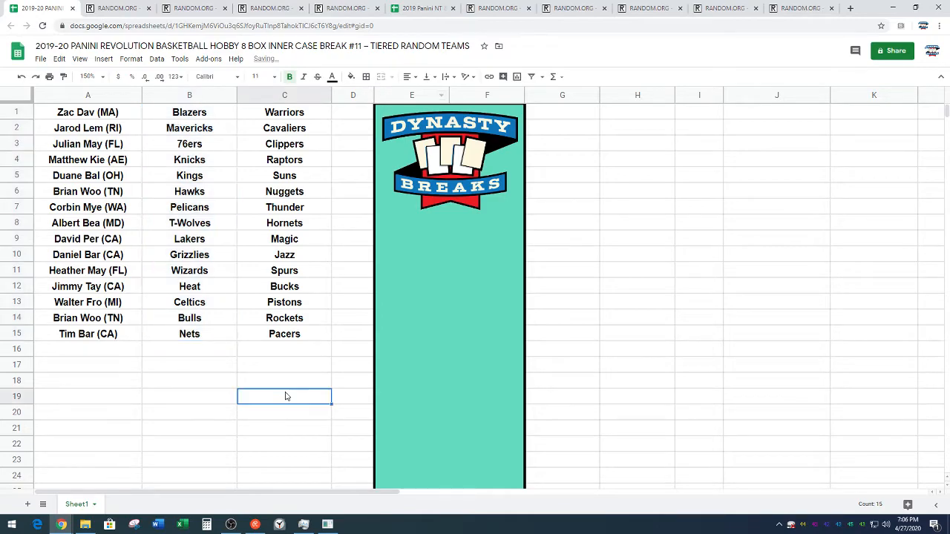
pyautogui.click(86, 78)
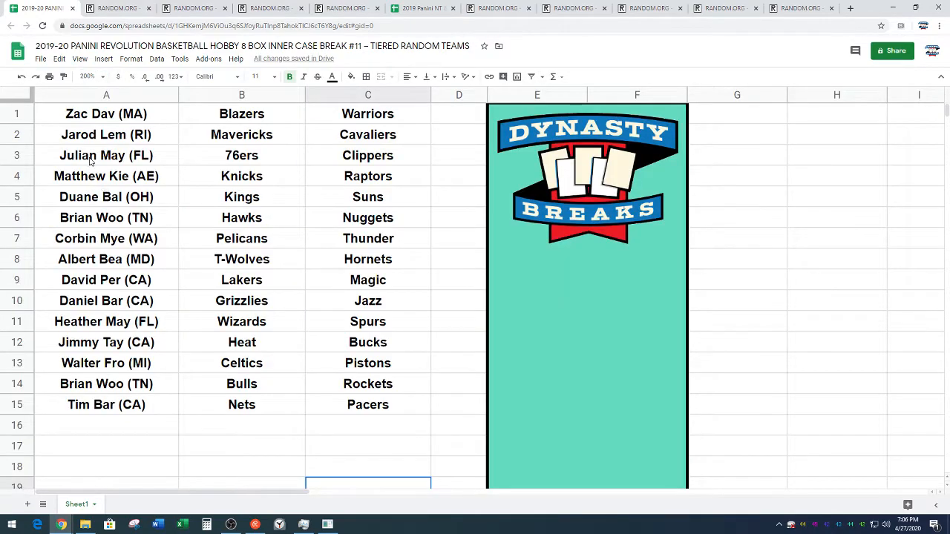
pyautogui.click(645, 386)
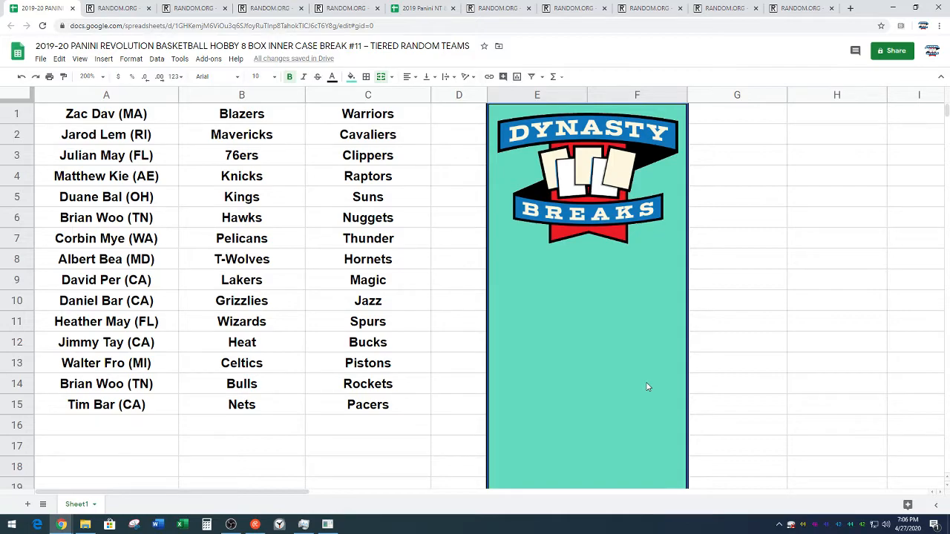
pyautogui.moveTo(282, 230)
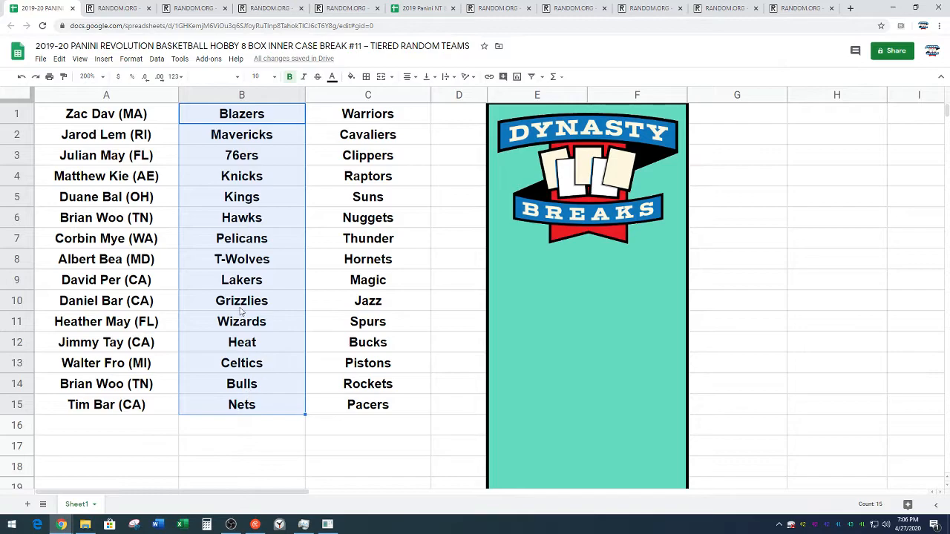
pyautogui.moveTo(328, 196)
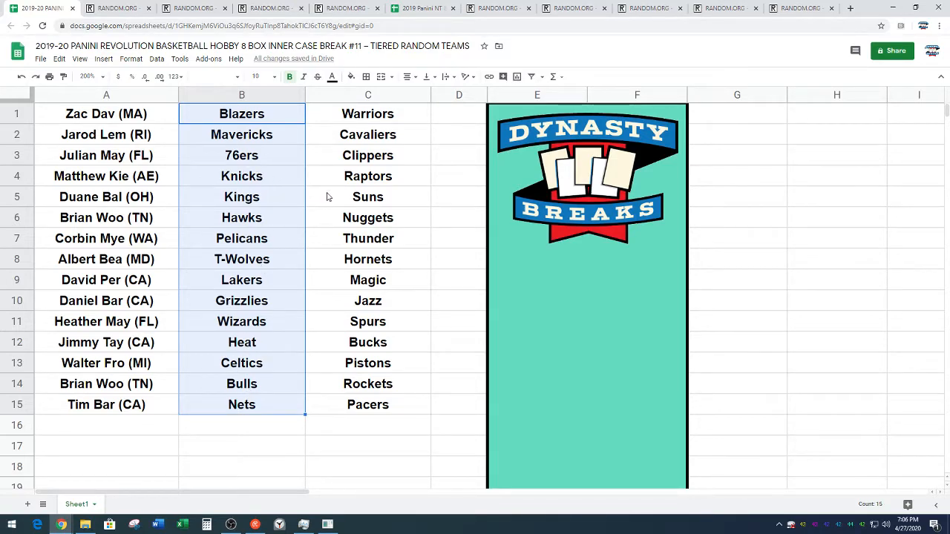
# Remove the leftover source group cells (Suns, Wizards, Heat, Spurs, Bucks) from the roster.
pyautogui.click(368, 196)
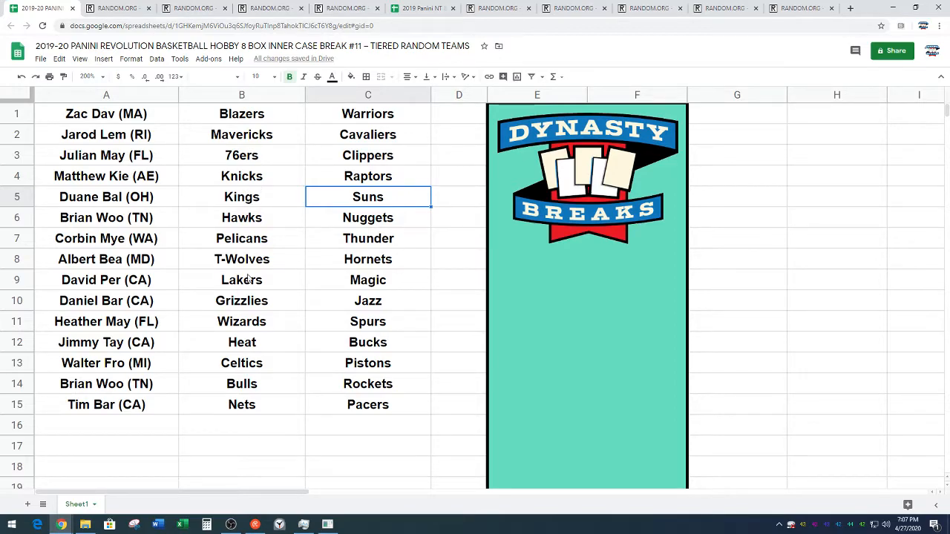
pyautogui.moveTo(241, 320); pyautogui.dragTo(368, 342)
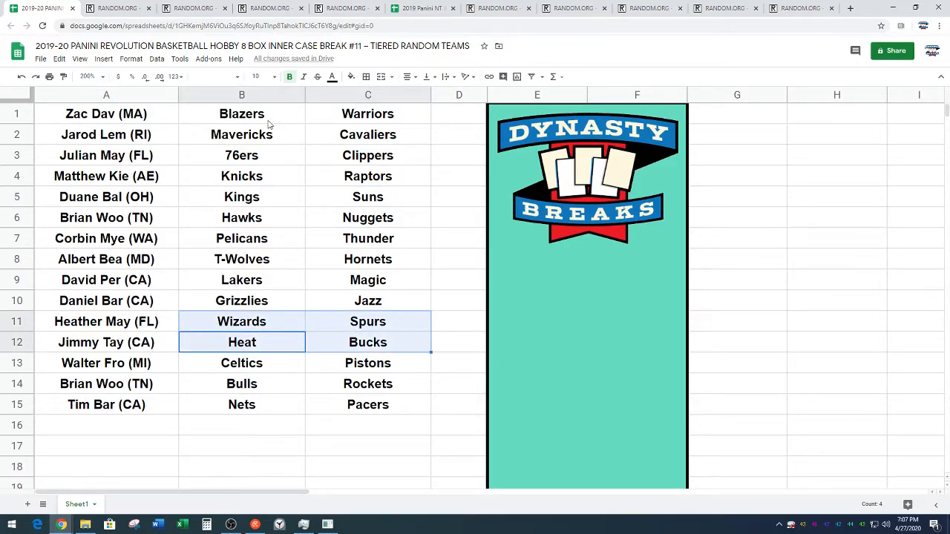
pyautogui.click(644, 410)
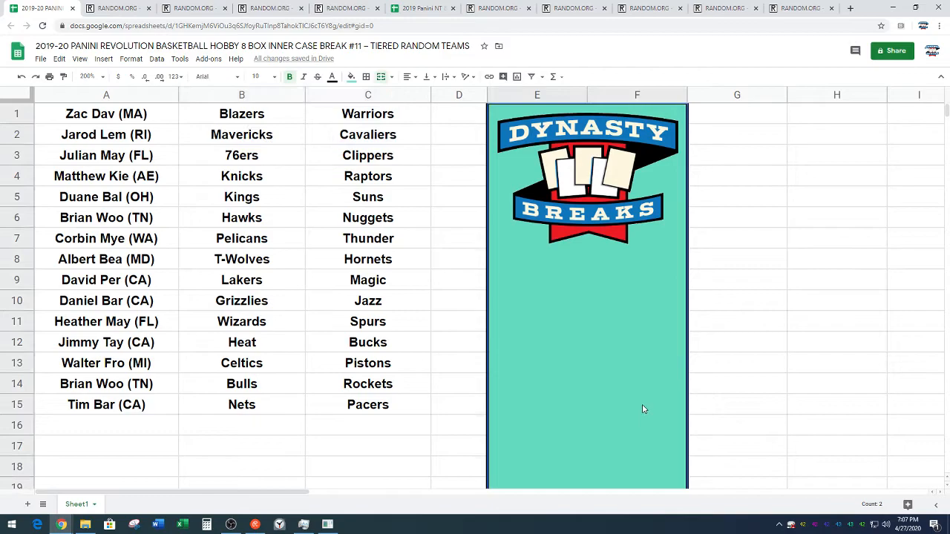